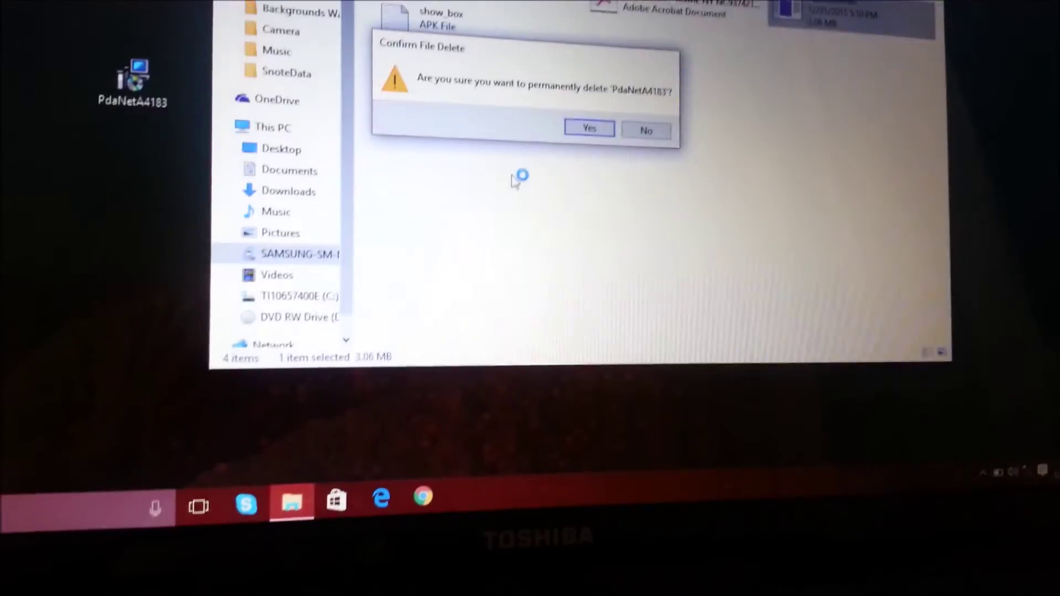
# Step: Confirm permanent deletion of the PdaNetA4183 installer from the Samsung phone's storage
pyautogui.click(589, 128)
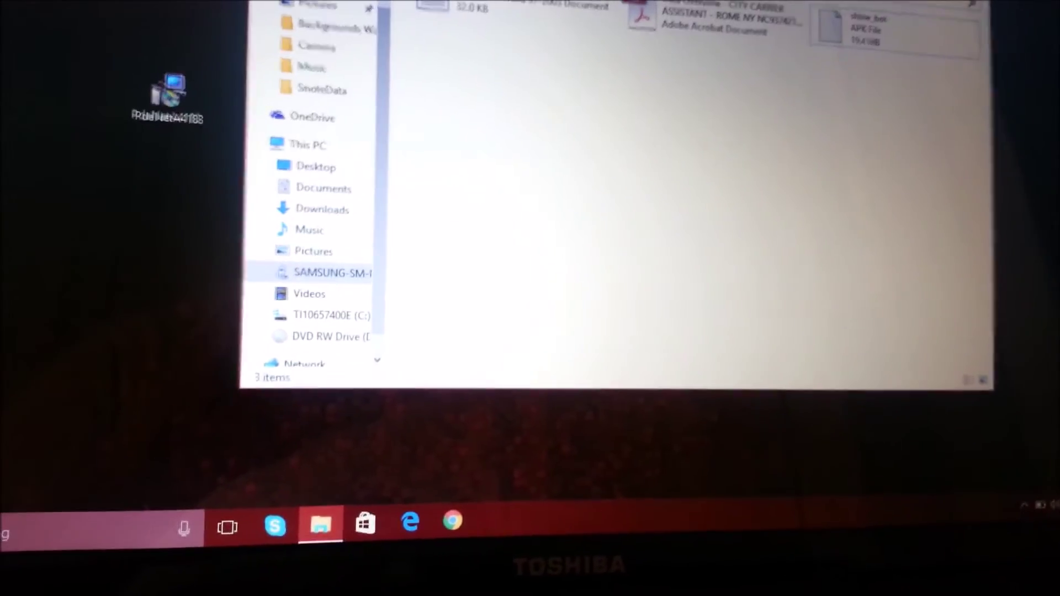